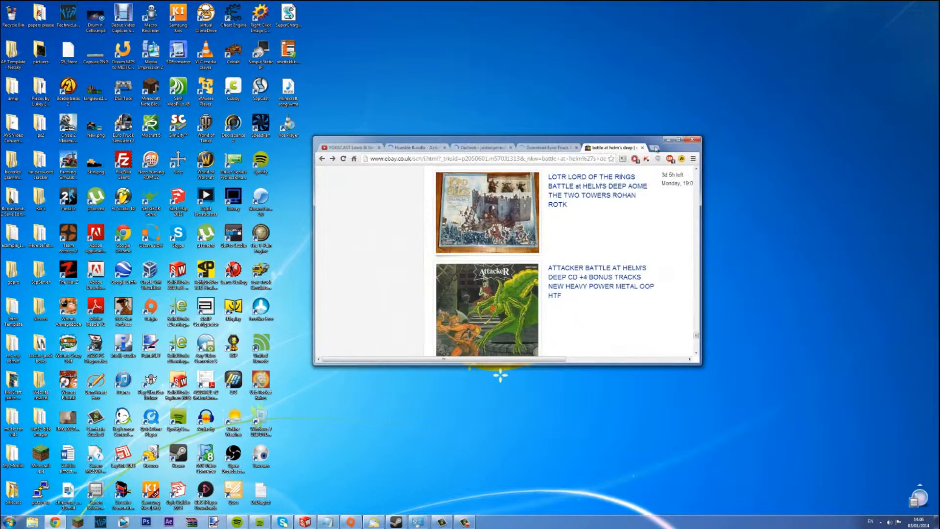
# - Maximize Chrome and open eBay UK from the New Tab shortcut thumbnails
pyautogui.click(685, 139)
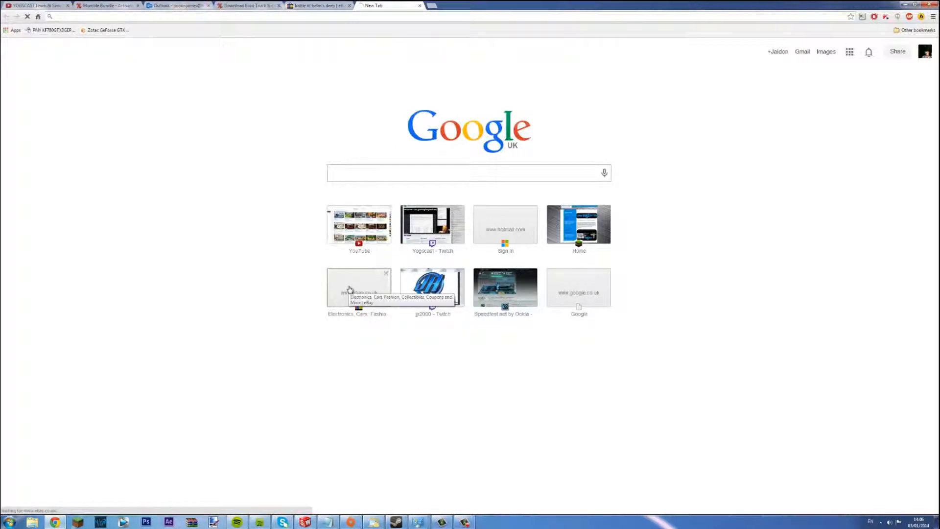
pyautogui.click(358, 286)
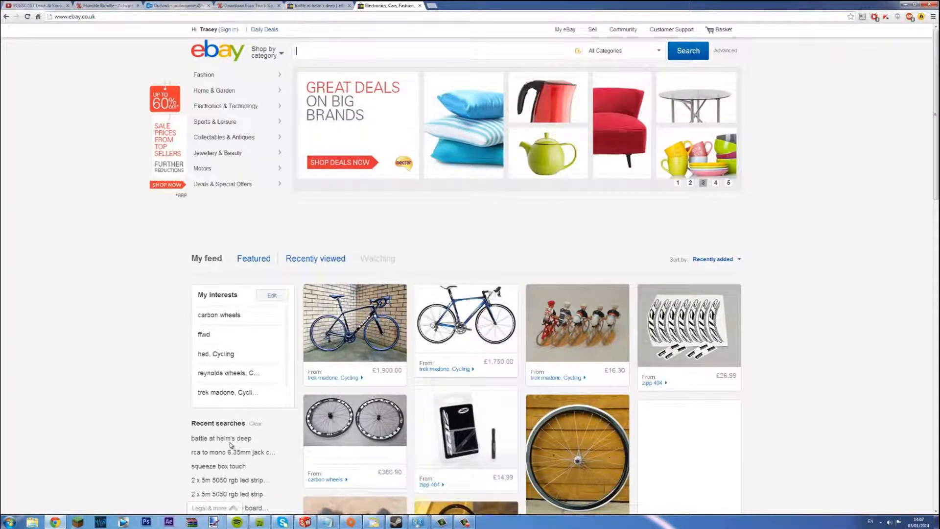
pyautogui.moveTo(417, 521)
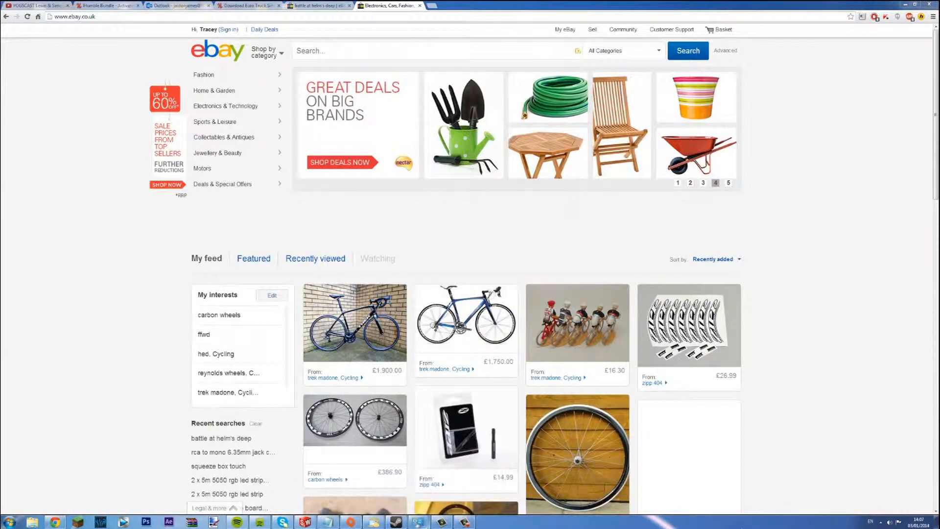
# - Open the Network and Sharing Center from the network icon among the hidden tray icons
pyautogui.rightClick(875, 521)
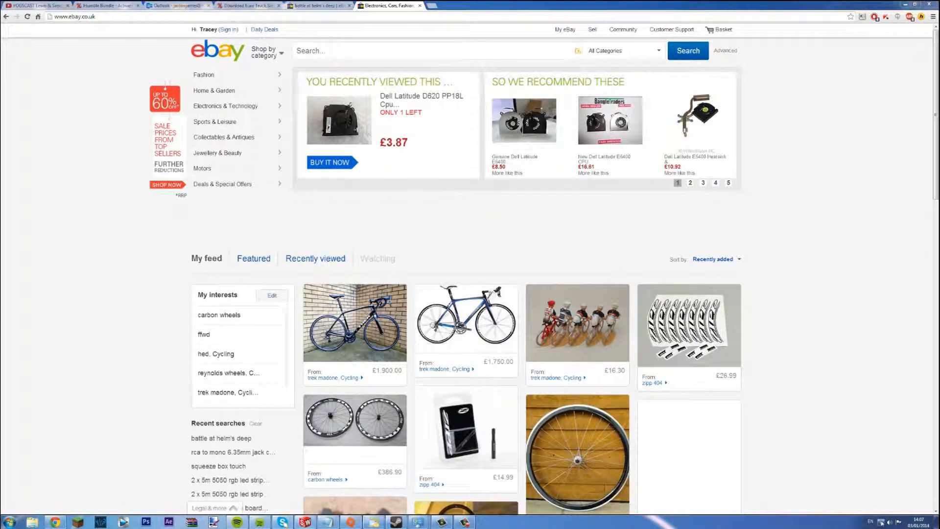
pyautogui.click(890, 521)
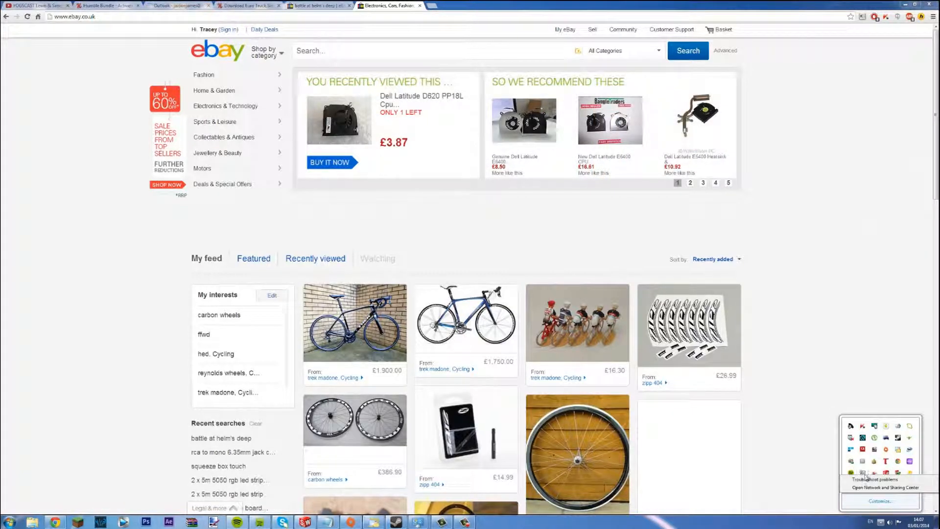
pyautogui.click(689, 182)
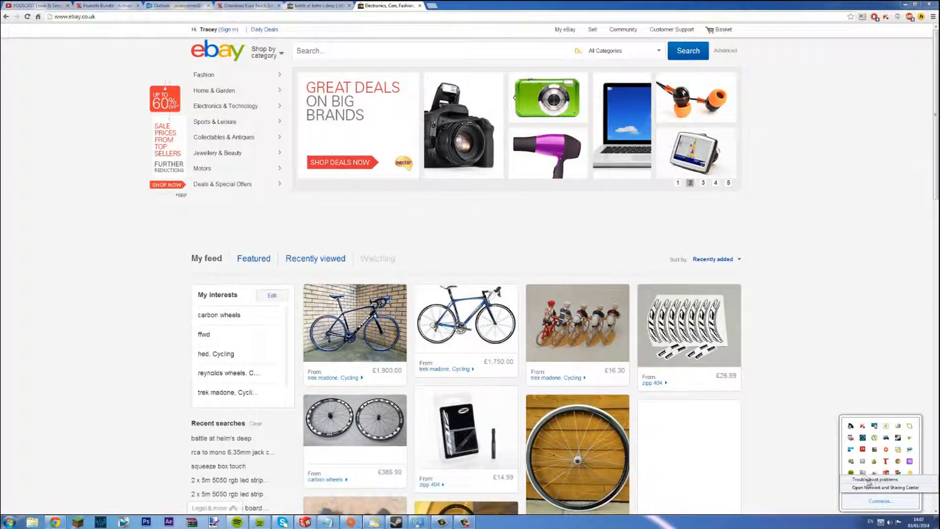
pyautogui.click(702, 183)
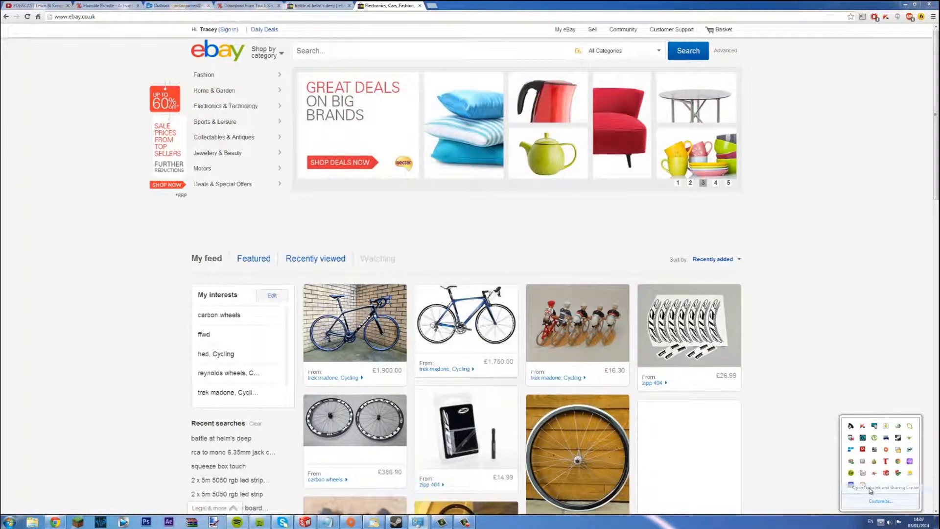
pyautogui.click(881, 487)
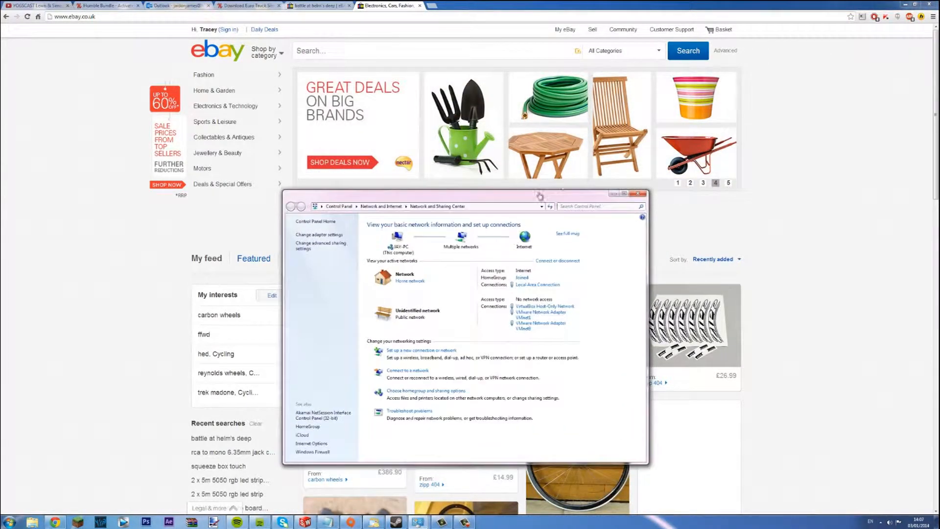
# - Open the Local Area Connection's properties and its Internet Protocol Version 4 (TCP/IPv4) settings
pyautogui.click(537, 284)
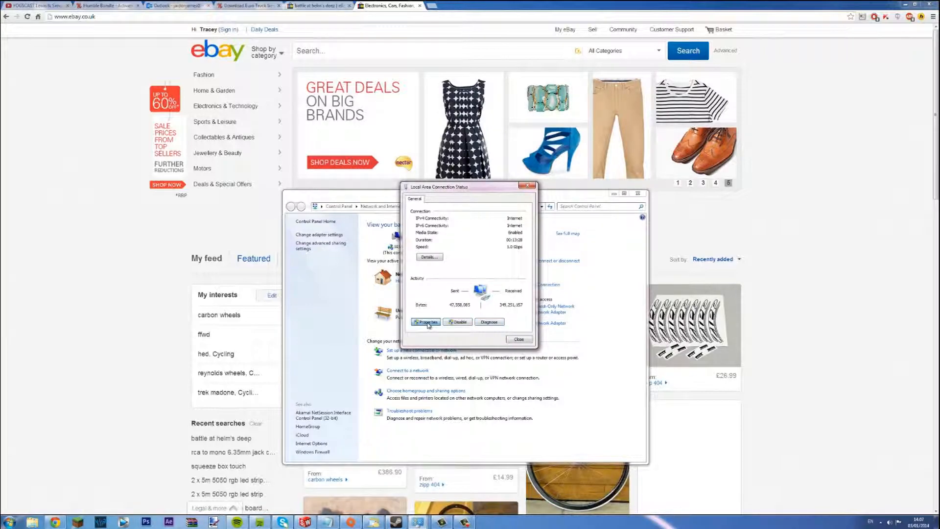
pyautogui.click(426, 322)
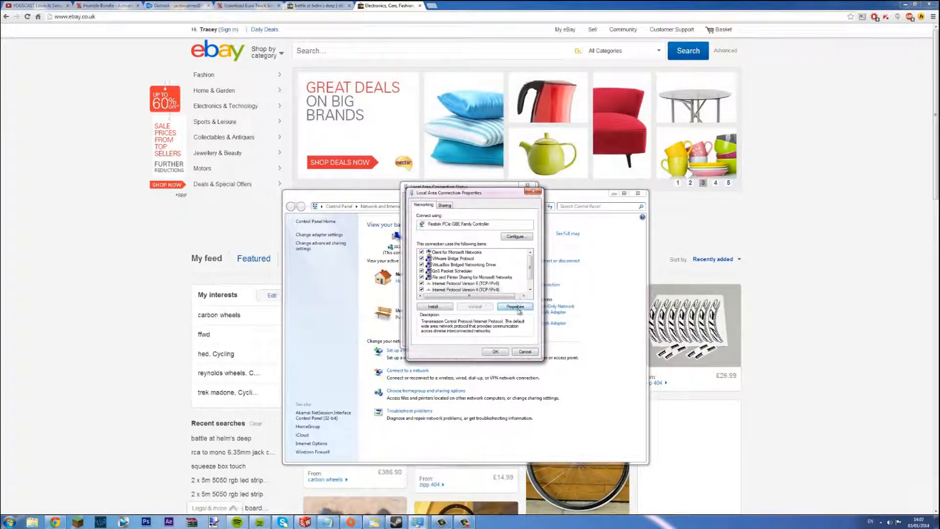
pyautogui.click(513, 307)
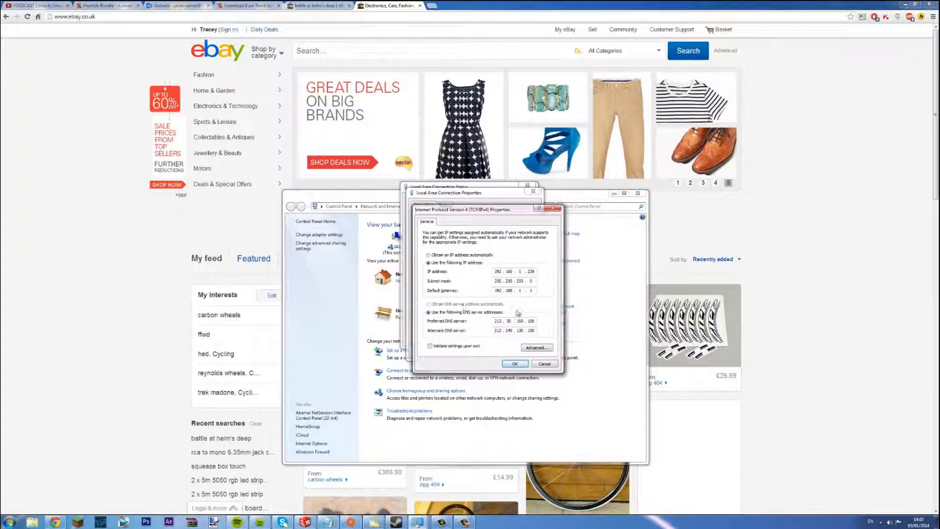
pyautogui.moveTo(509, 310)
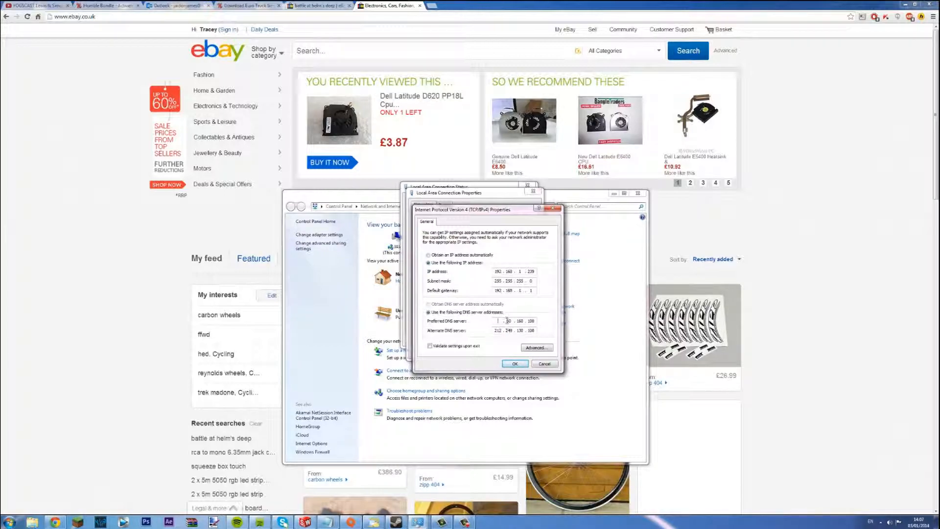
# - Select and delete the old Preferred and Alternate DNS server addresses
pyautogui.click(510, 321)
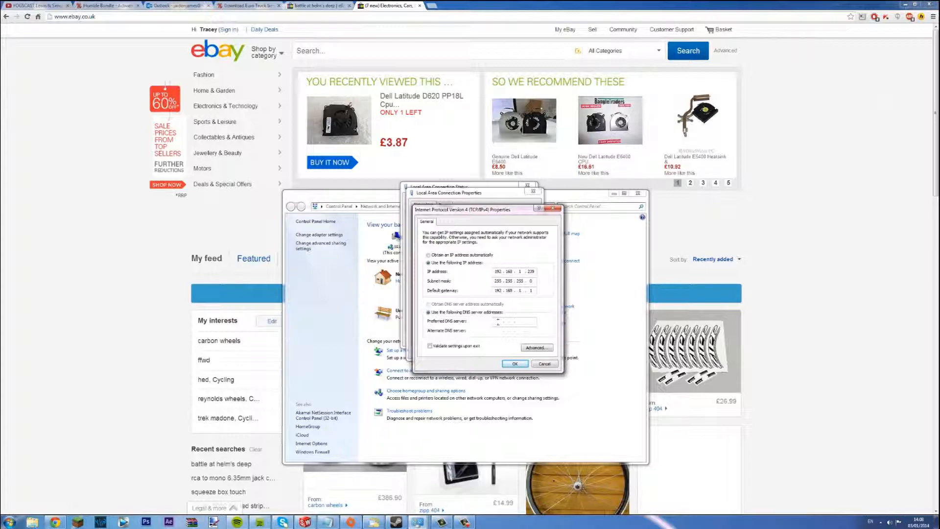
pyautogui.click(514, 322)
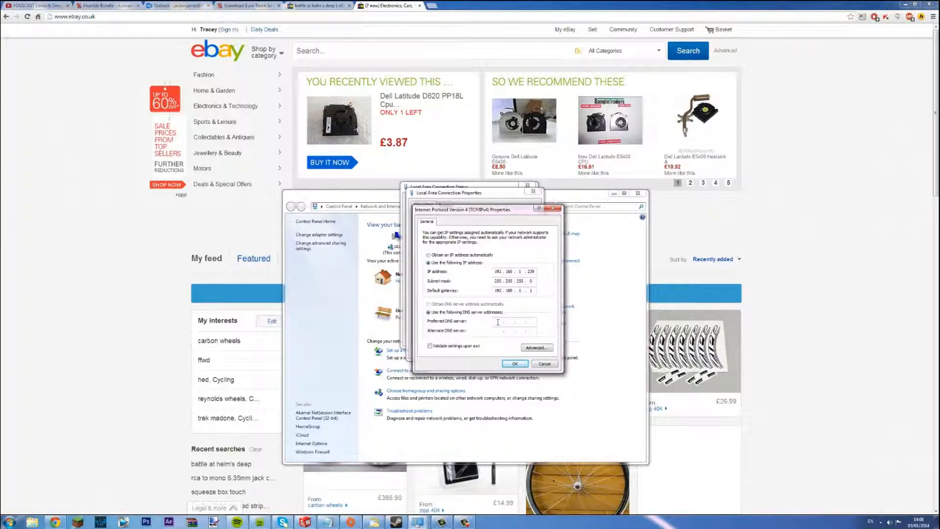
# - Enter preferred DNS 209.244.0.3 and alternate 209.244.0.4, then confirm with OK
pyautogui.click(513, 322)
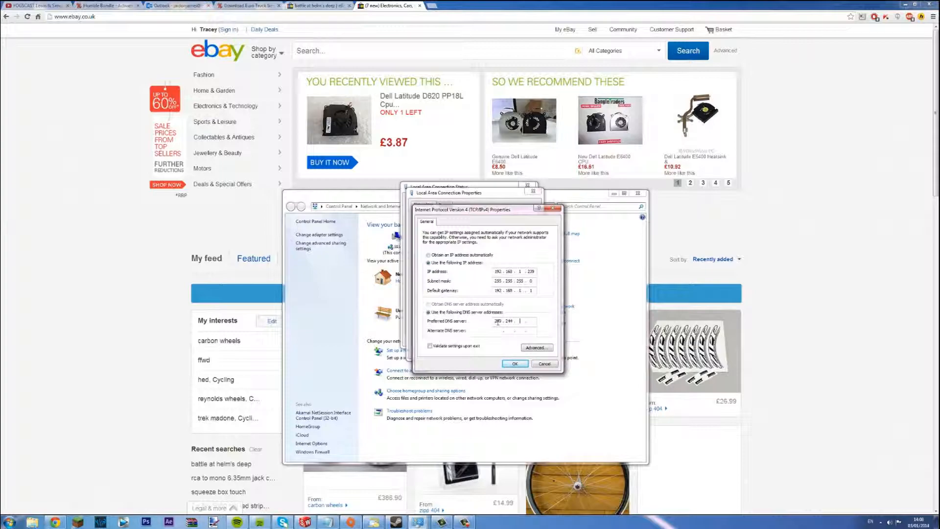
pyautogui.write('0')
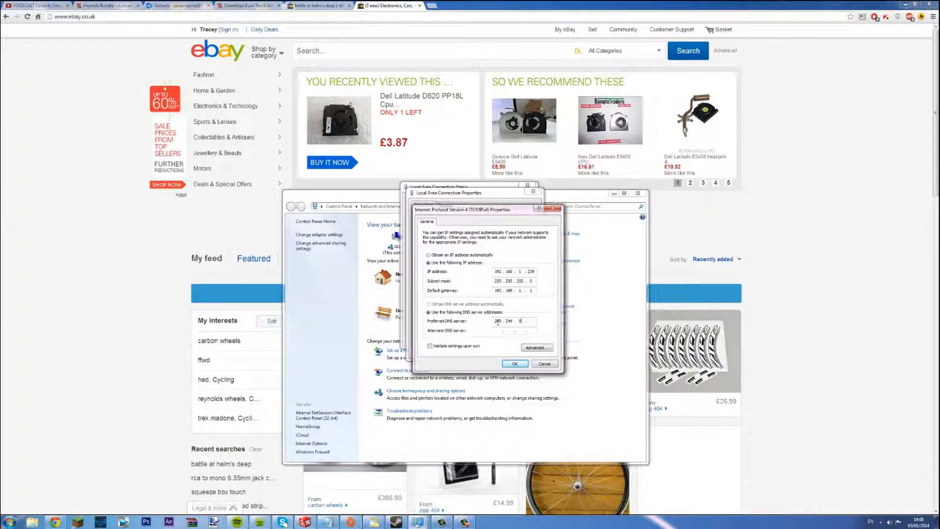
pyautogui.write('3')
pyautogui.click(514, 330)
pyautogui.write('209')
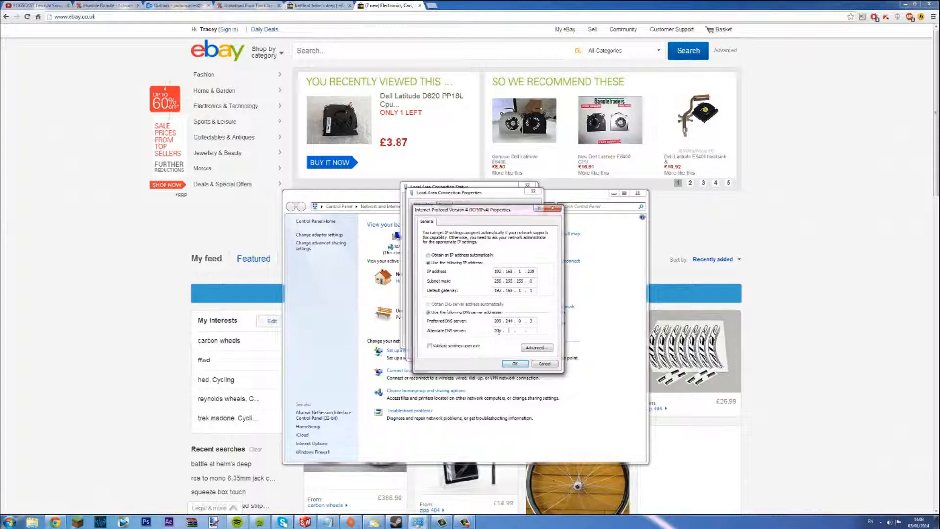
pyautogui.write('244')
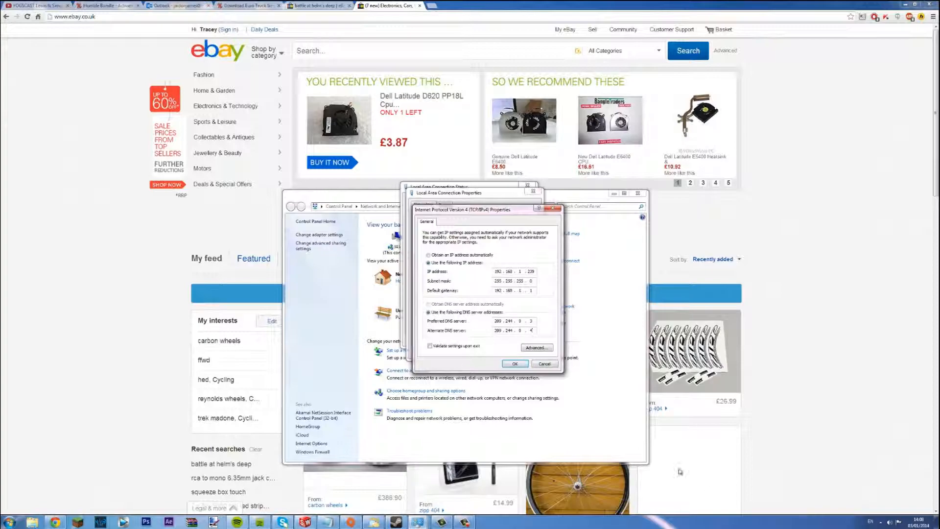
pyautogui.click(515, 364)
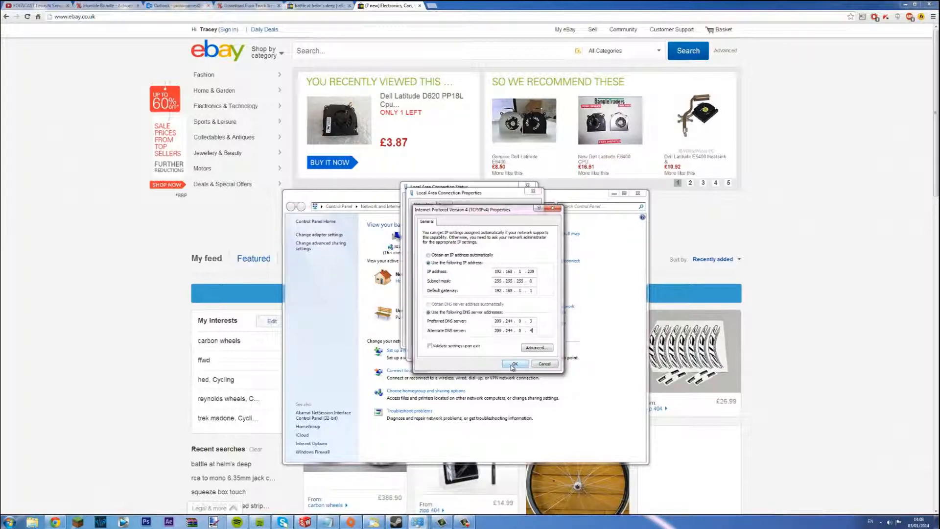
pyautogui.click(513, 363)
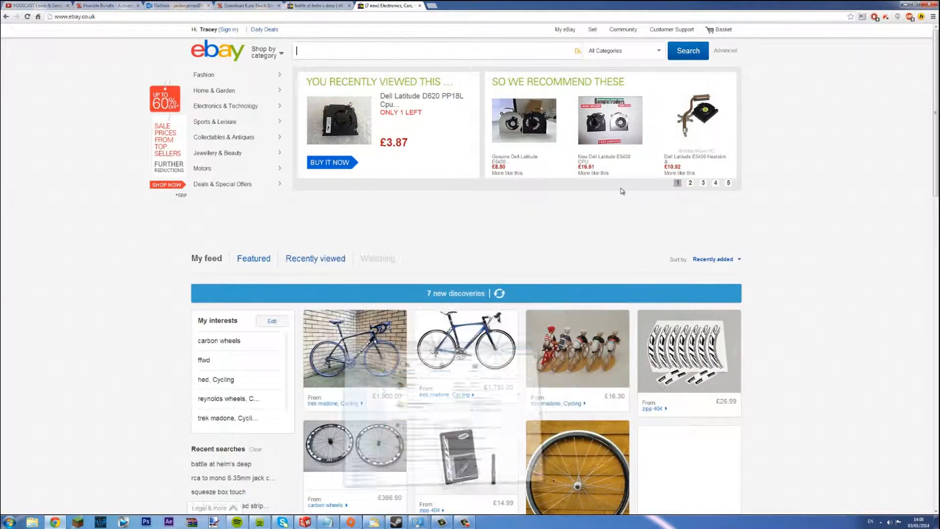
# - Reload eBay UK in a new tab, then preview and close a cycling figures listing
pyautogui.click(315, 6)
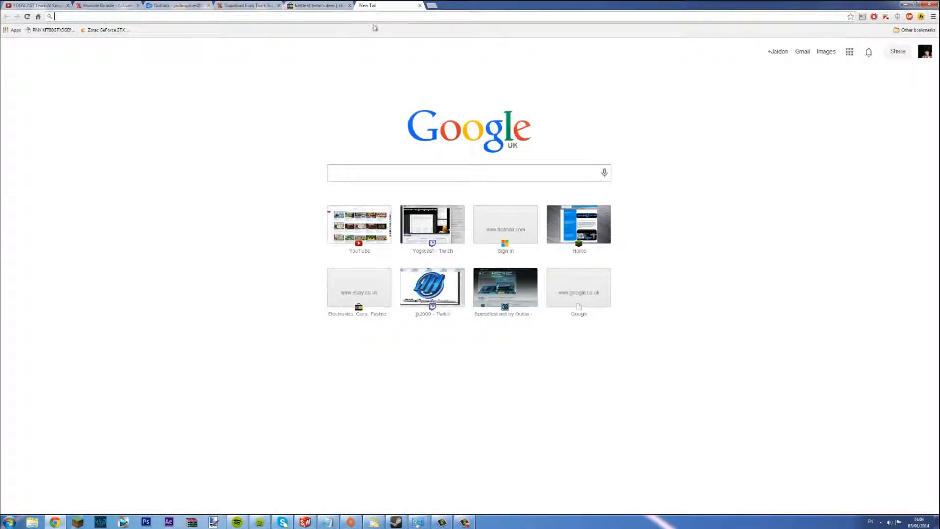
pyautogui.moveTo(395, 424)
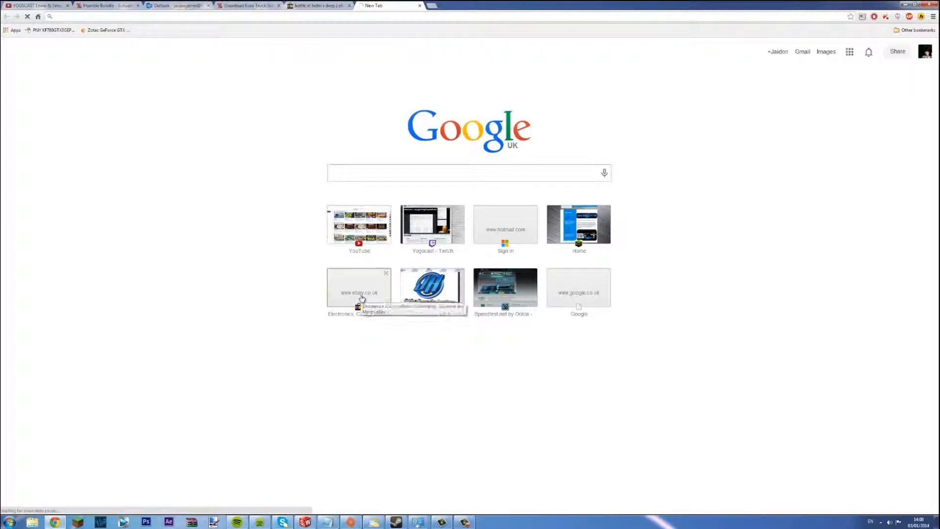
pyautogui.click(359, 288)
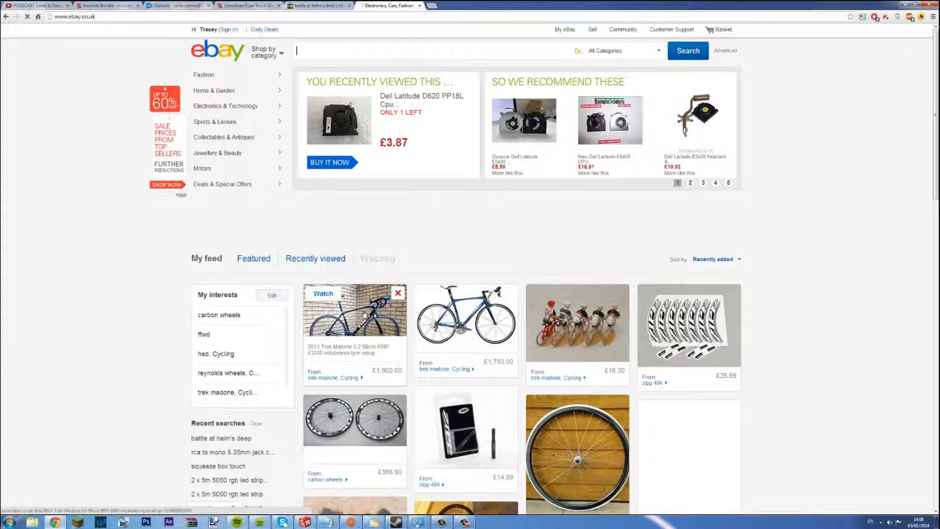
pyautogui.click(689, 182)
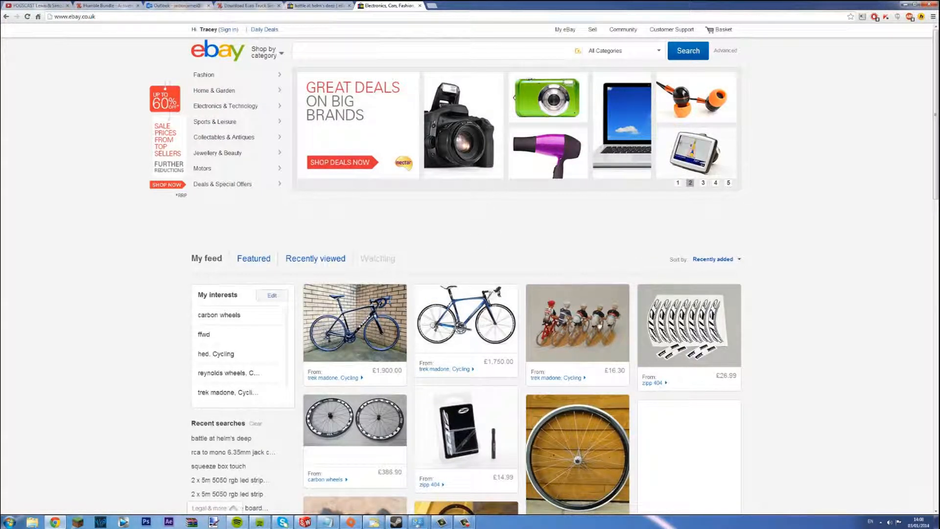
pyautogui.click(576, 322)
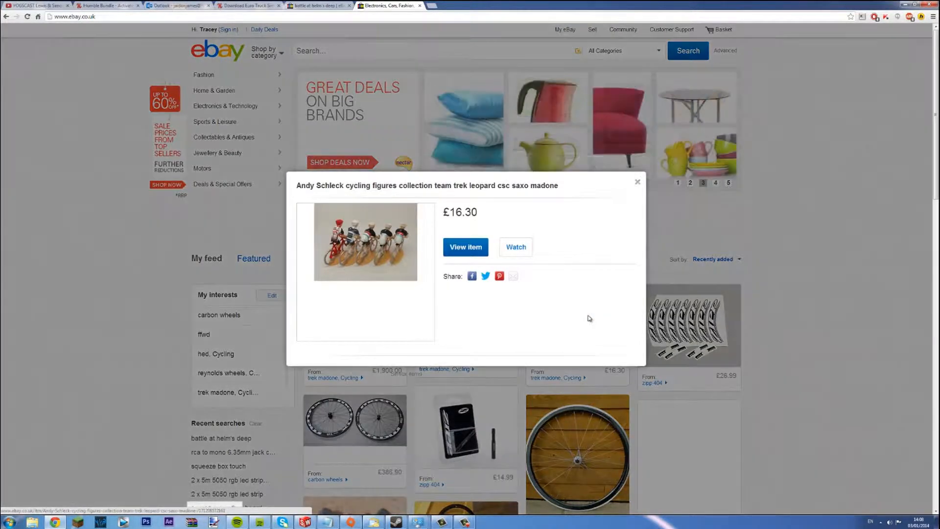
pyautogui.click(465, 247)
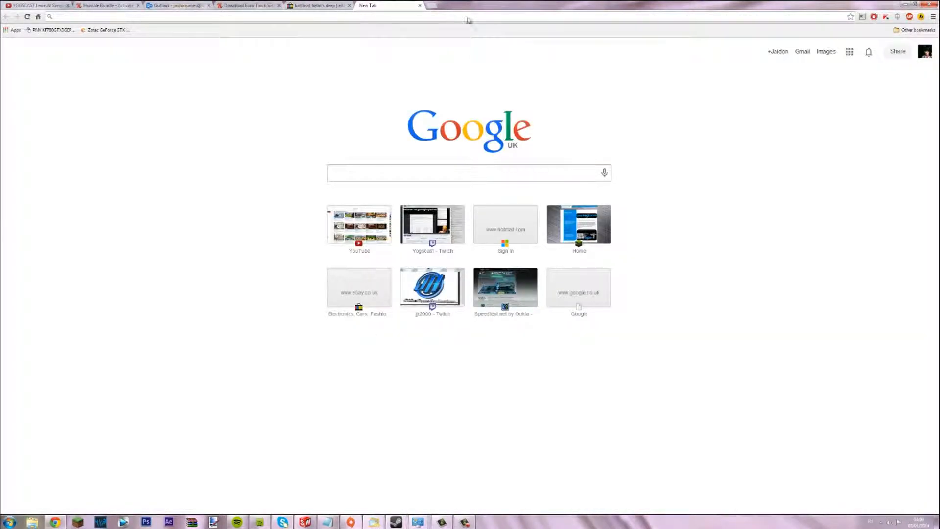
# - Open Speedtest from the New Tab shortcuts and begin the speed test
pyautogui.click(504, 287)
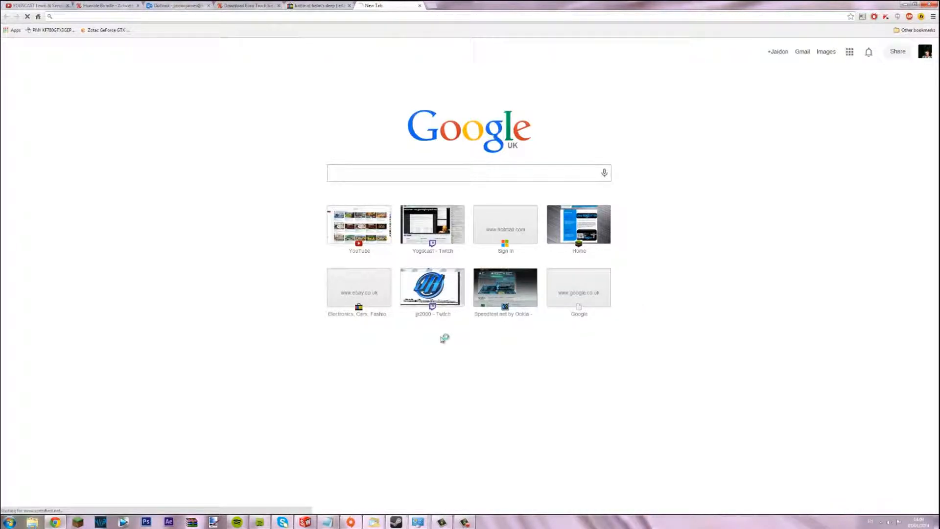
pyautogui.click(504, 286)
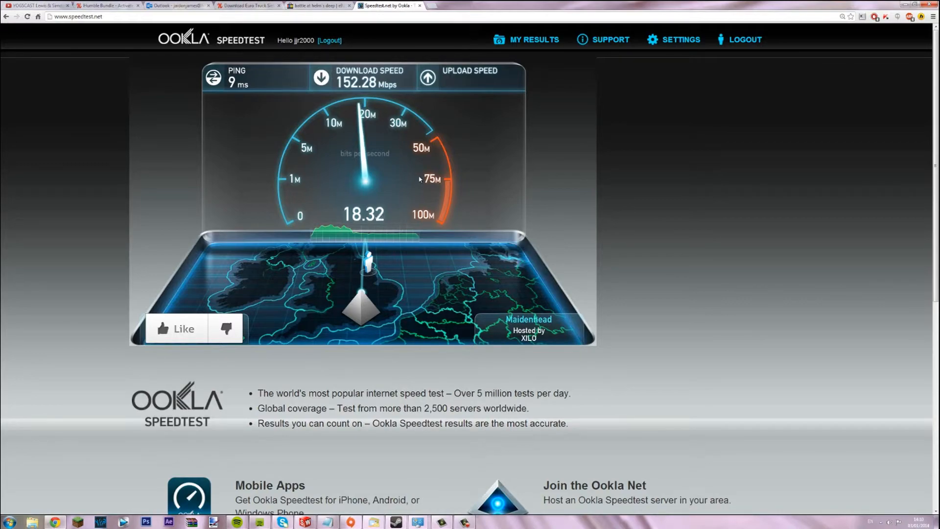
pyautogui.moveTo(736, 264)
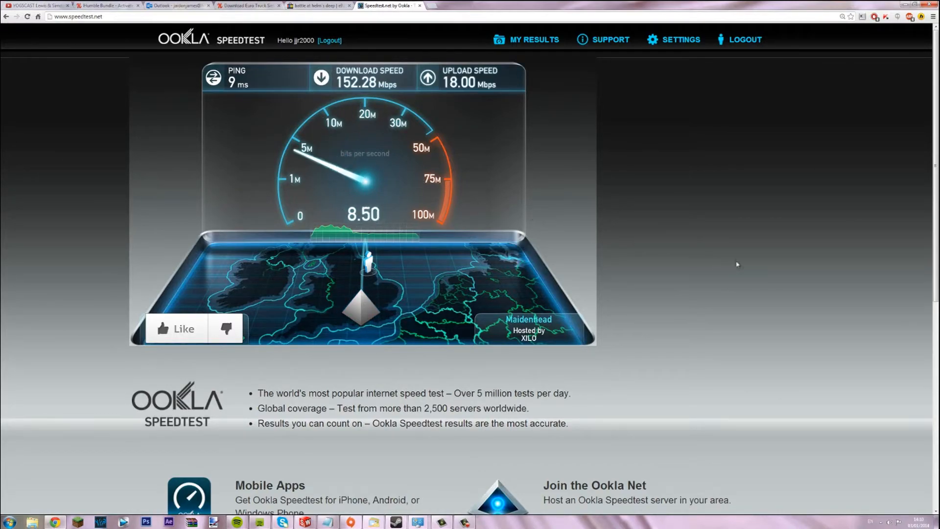